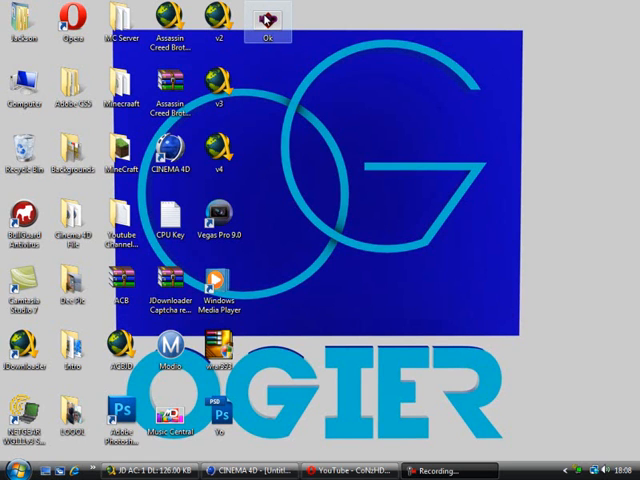
- Set the render output width to 1280 with a Widescreen (14:9) film aspect
double_click(263, 20)
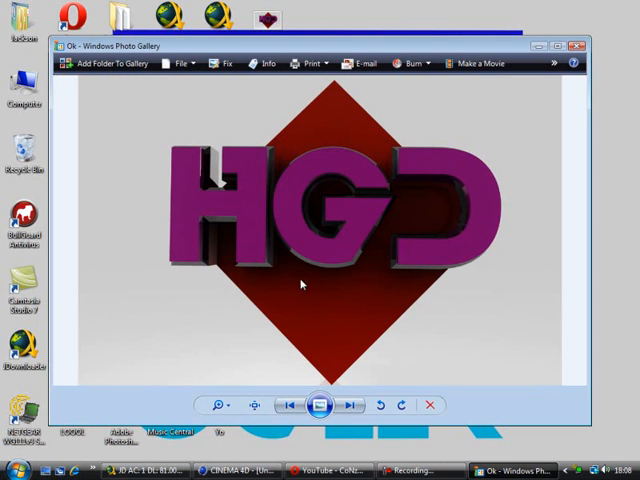
mouse_move(430, 238)
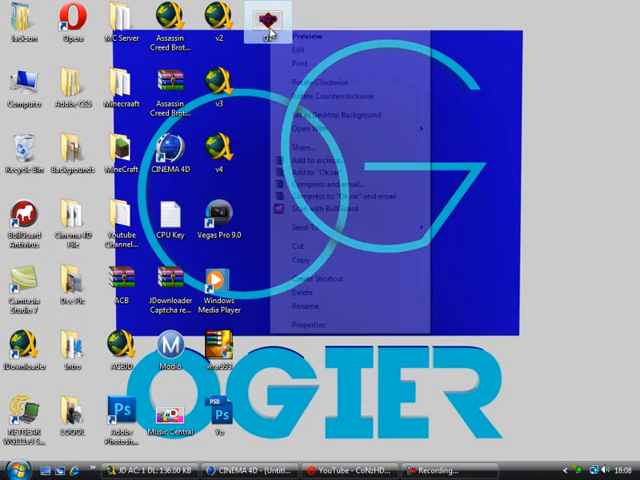
click(311, 128)
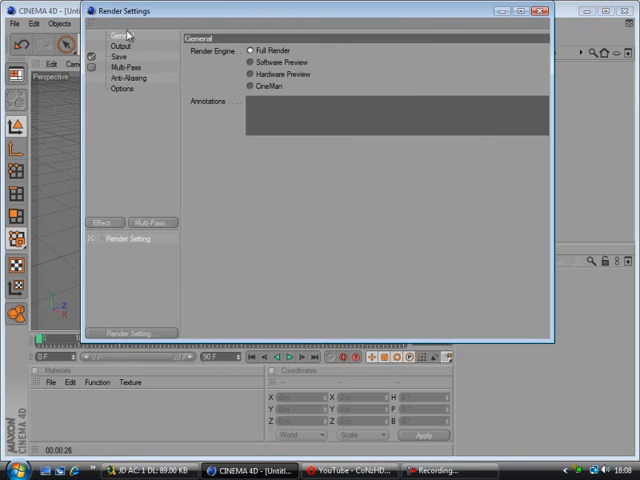
click(122, 47)
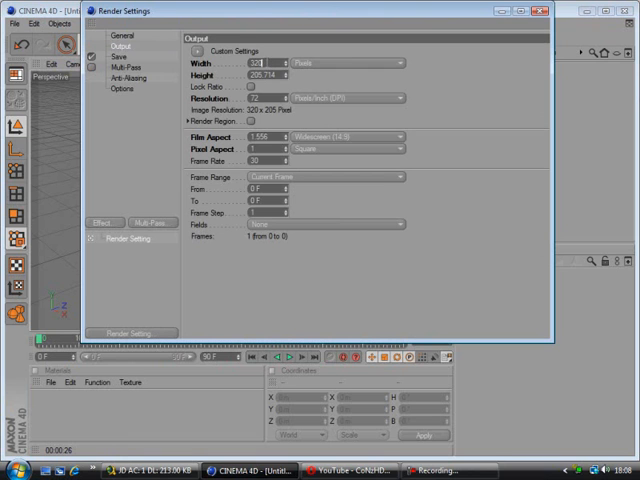
text(1280)
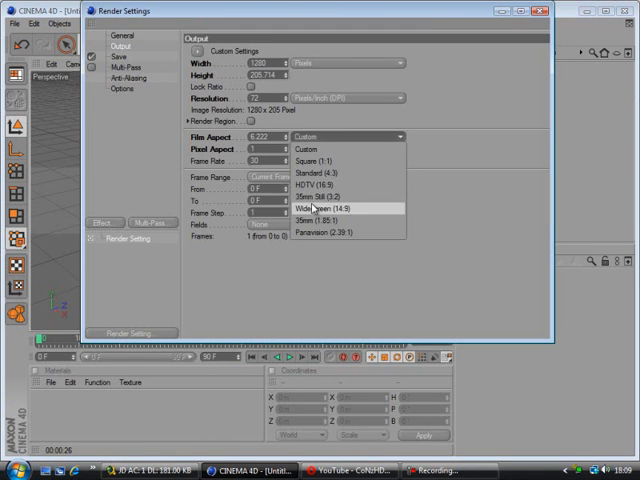
click(330, 209)
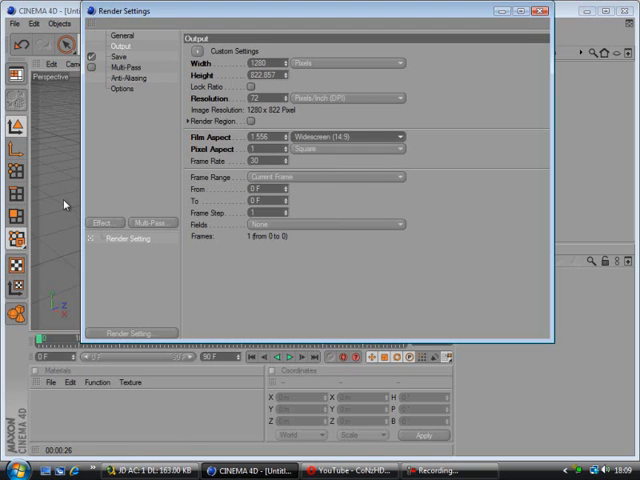
- Turn on saving renders as JPEG and close the render settings
click(121, 64)
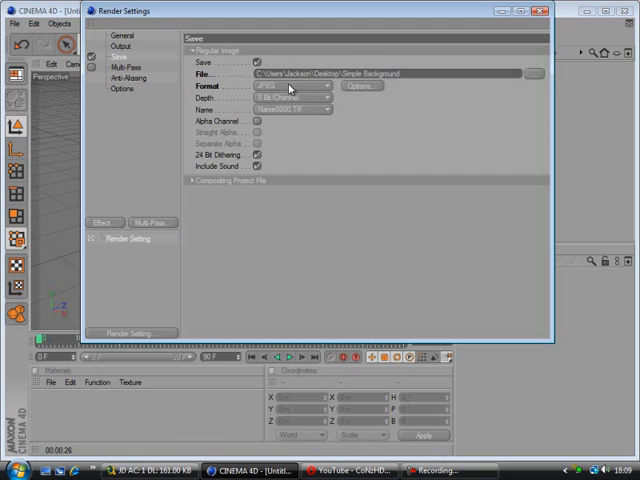
click(117, 92)
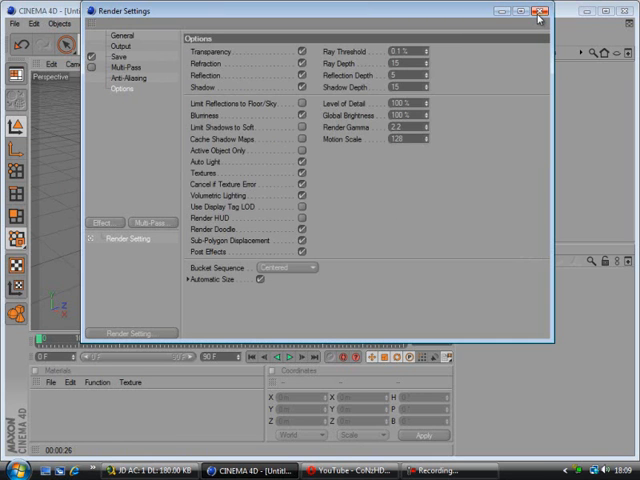
click(539, 12)
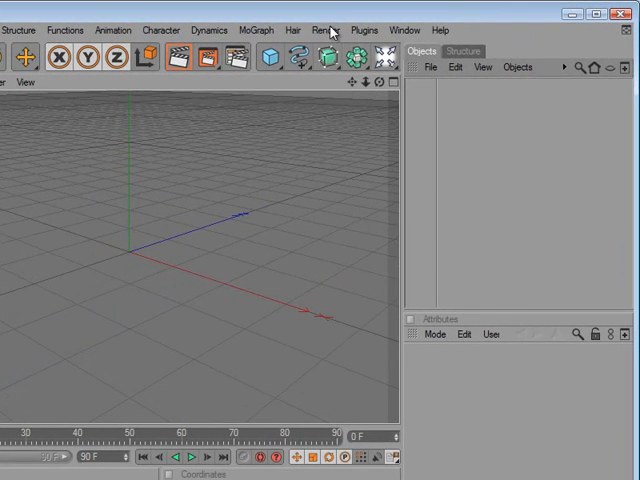
- Add a Text spline and an Extrude NURBS generator to the scene
click(254, 30)
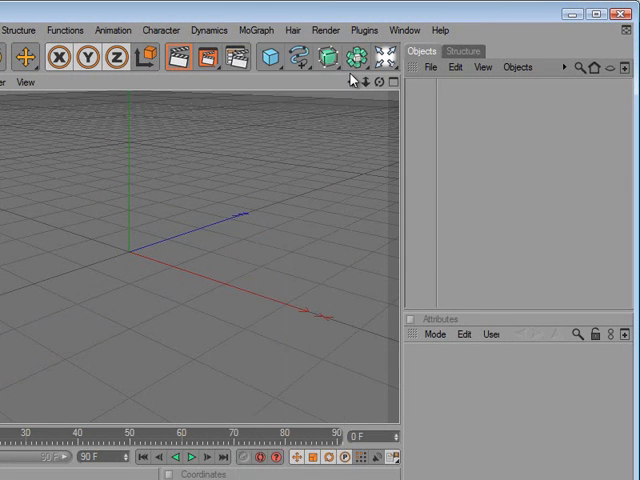
click(299, 56)
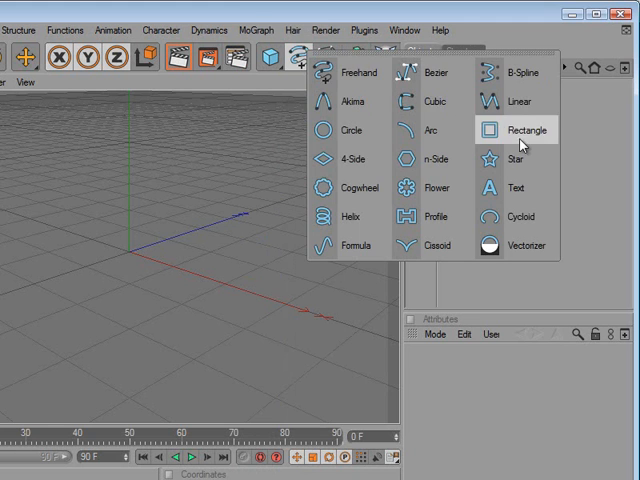
click(507, 187)
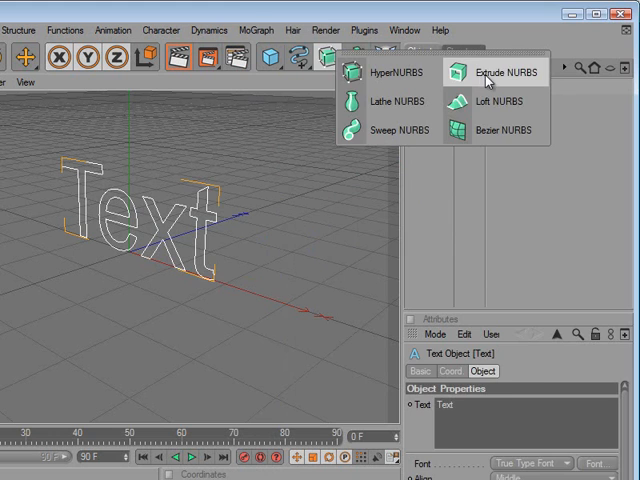
click(499, 72)
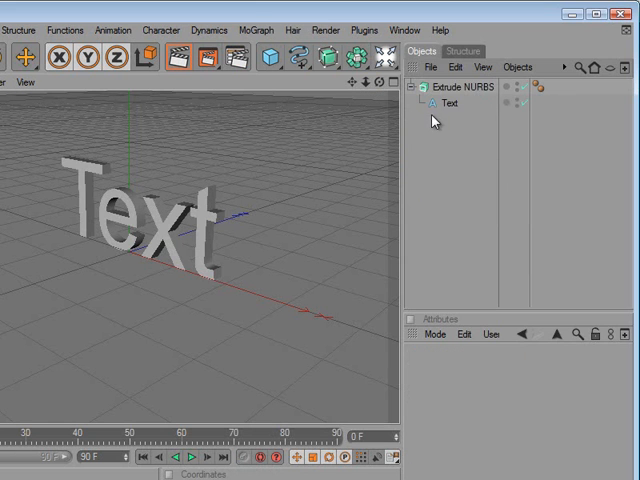
- Edit the Text spline so its words read HGD
click(450, 103)
text(H)
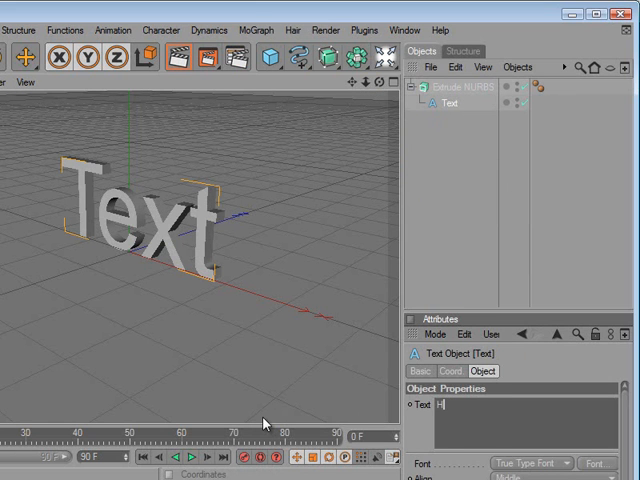
text(M)
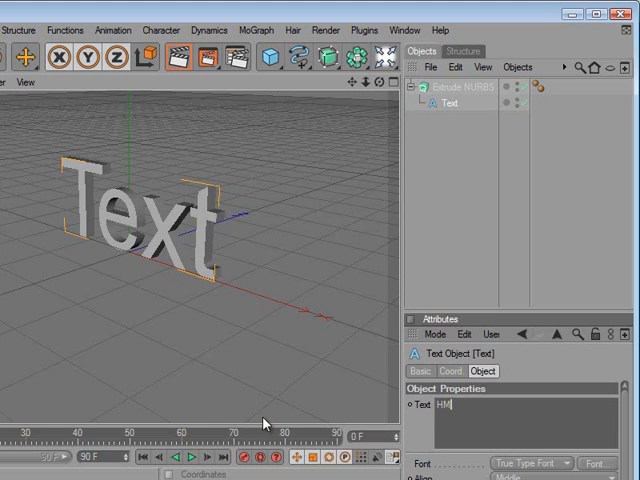
key(Backspace)
text(GD)
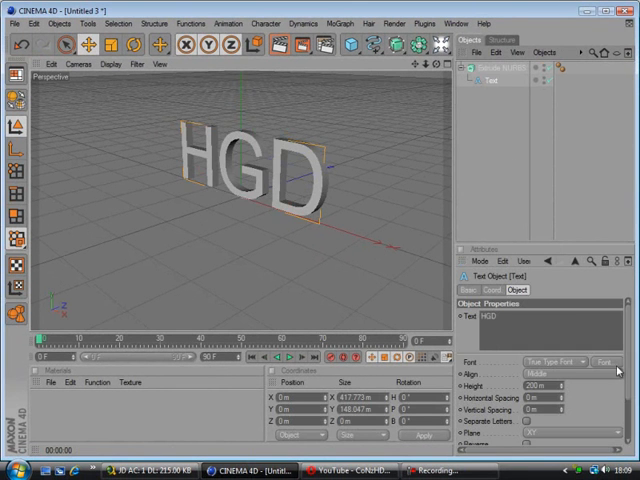
- Set the HGD text font to Devil Breeze in Bold
click(616, 361)
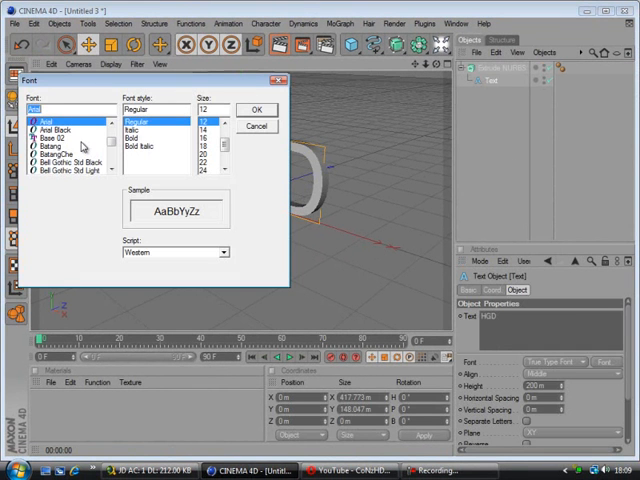
click(55, 128)
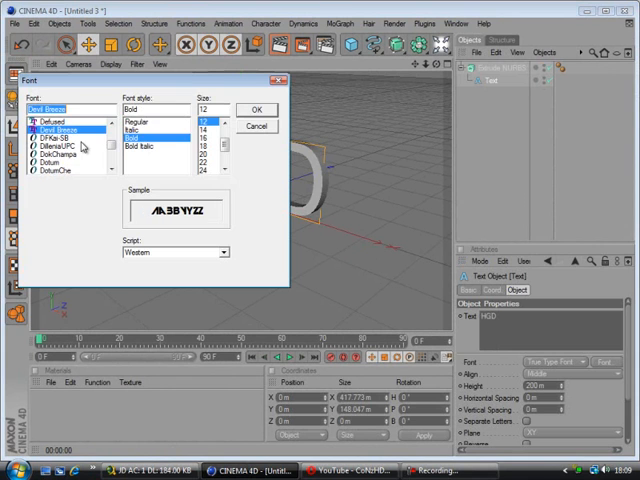
click(256, 109)
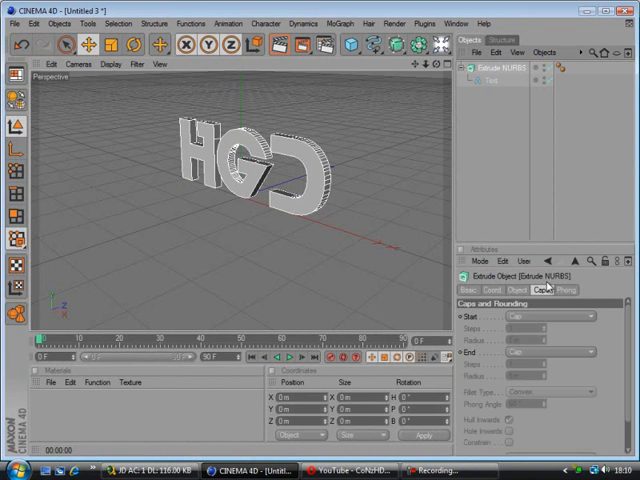
- Duplicate the HGD extrusion, offset the copy along Z, and add a 5 m fillet start cap
click(513, 70)
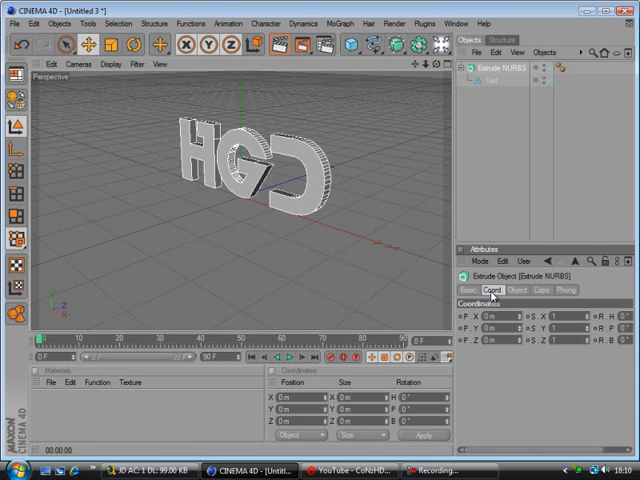
click(520, 289)
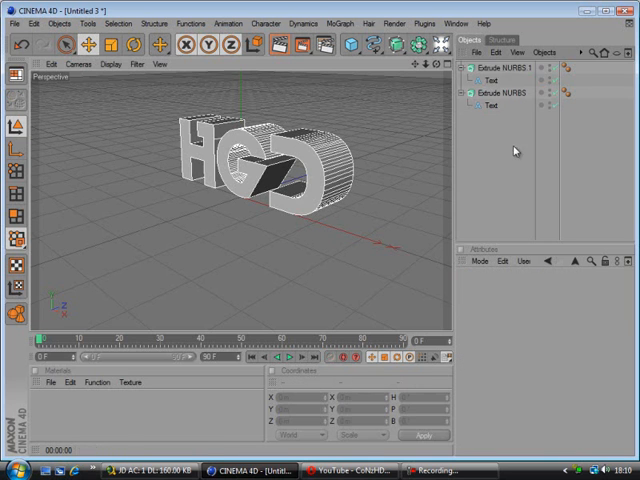
click(501, 73)
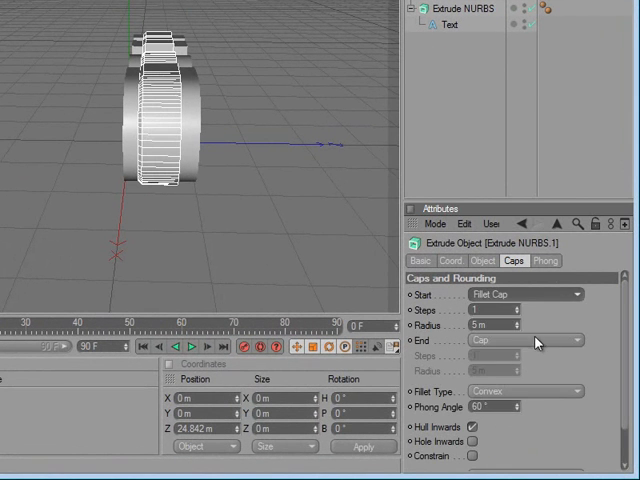
click(525, 341)
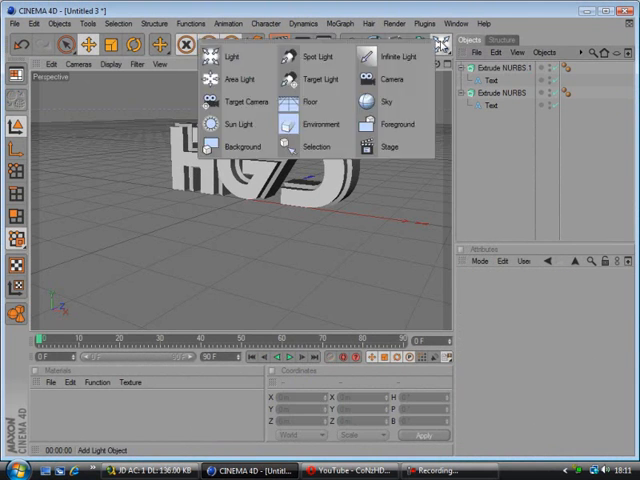
- Add a Sky, a Floor and a Cube object around the HGD text
click(378, 105)
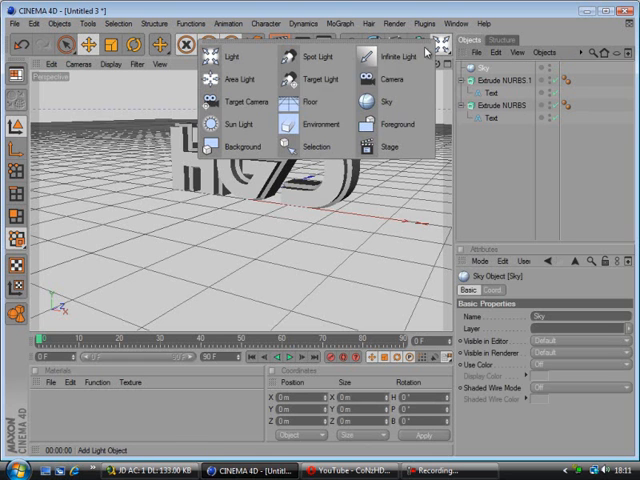
click(306, 102)
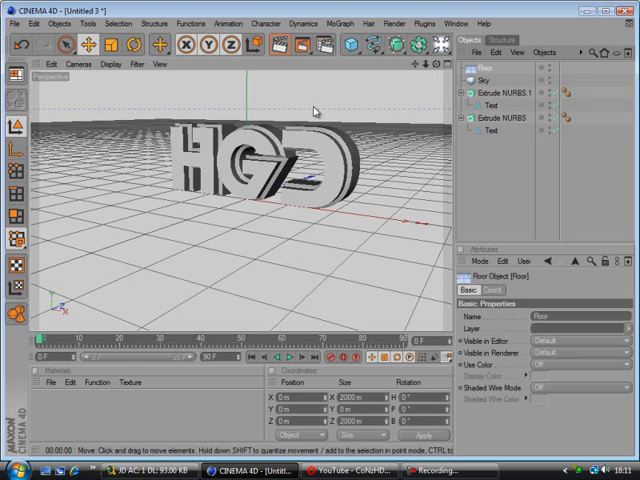
click(507, 96)
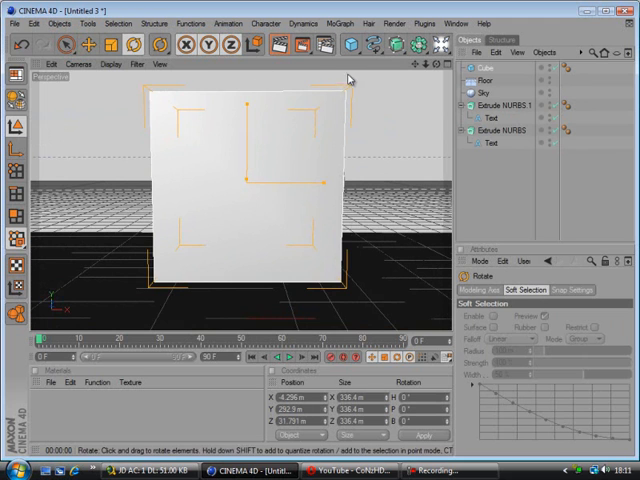
- Rotate the cube 45° so it stands as a diamond
drag(350, 80, 445, 195)
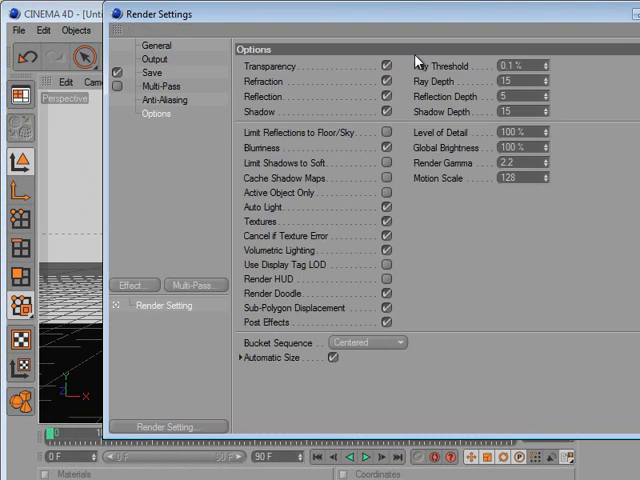
- Add the Ambient Occlusion effect in Render Settings and close the window
click(133, 285)
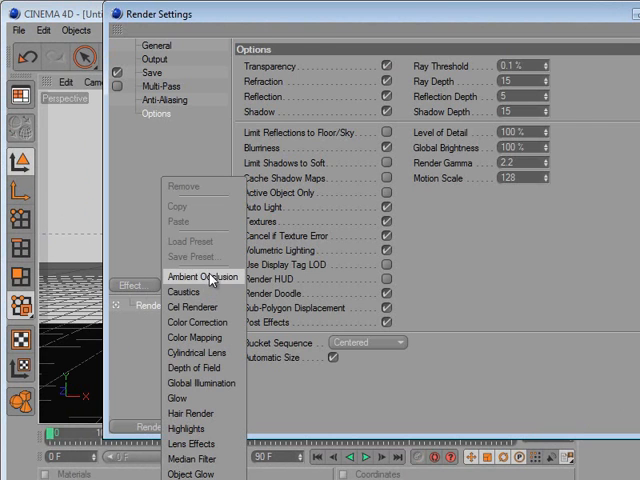
click(193, 277)
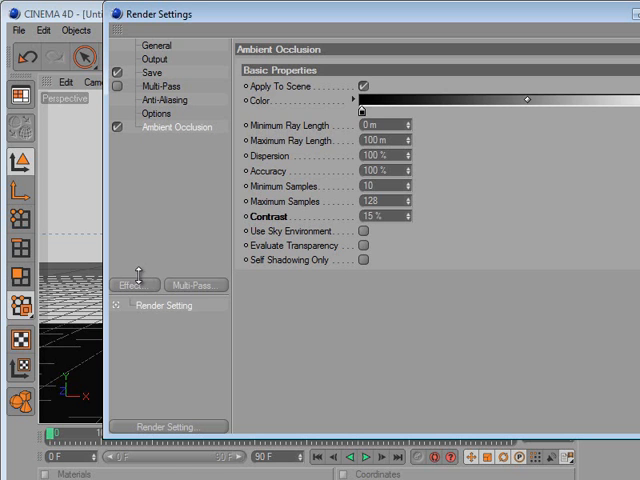
click(135, 284)
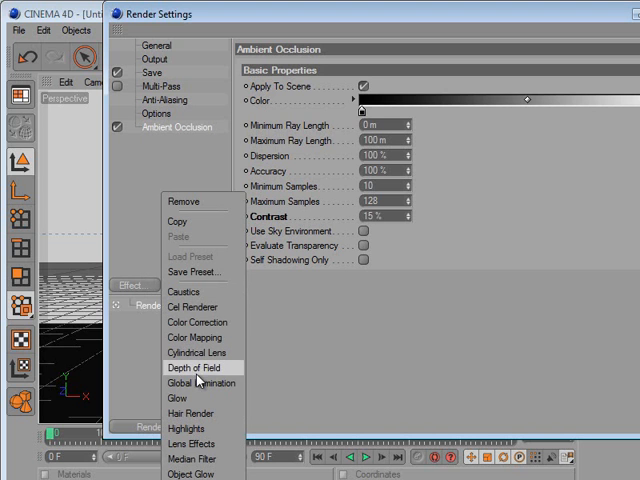
click(196, 384)
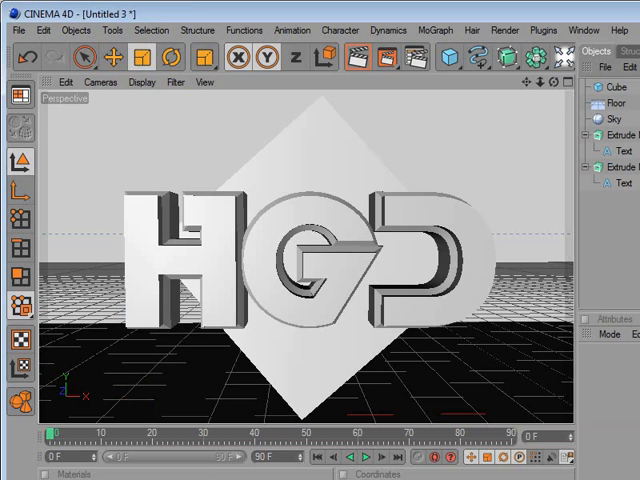
click(357, 57)
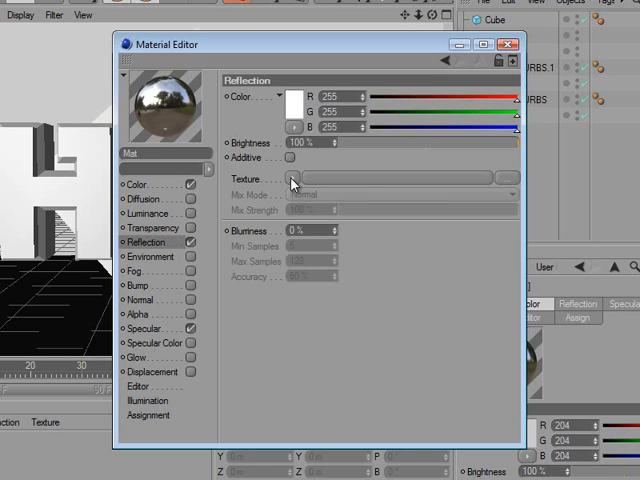
- Create a bright blue material and a pink material with Fresnel reflection
click(295, 177)
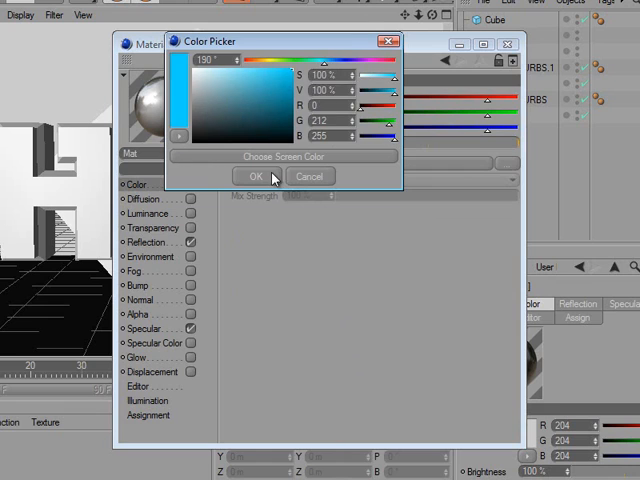
click(254, 176)
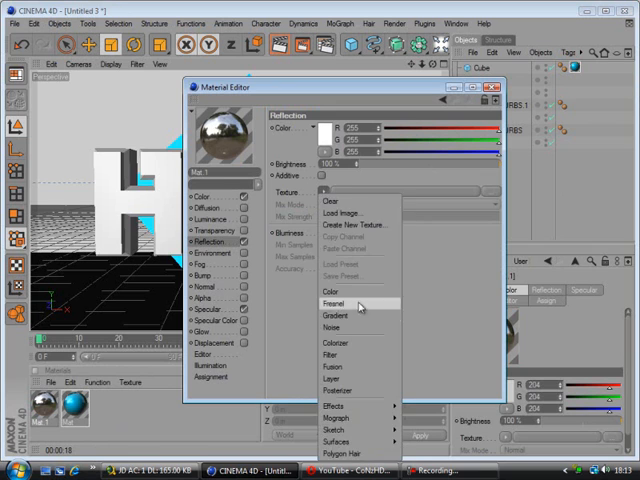
click(325, 291)
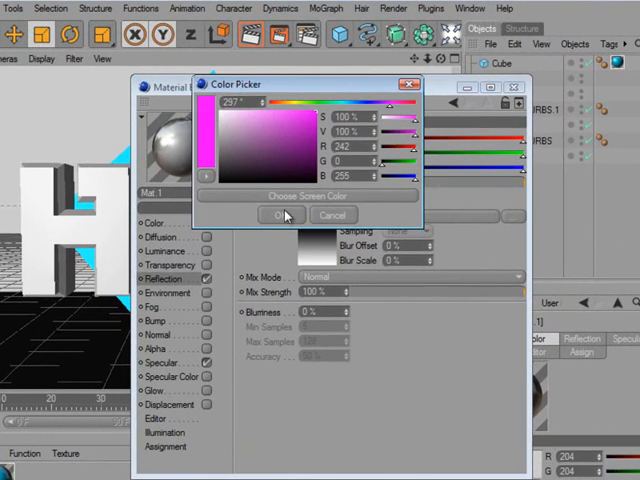
click(283, 215)
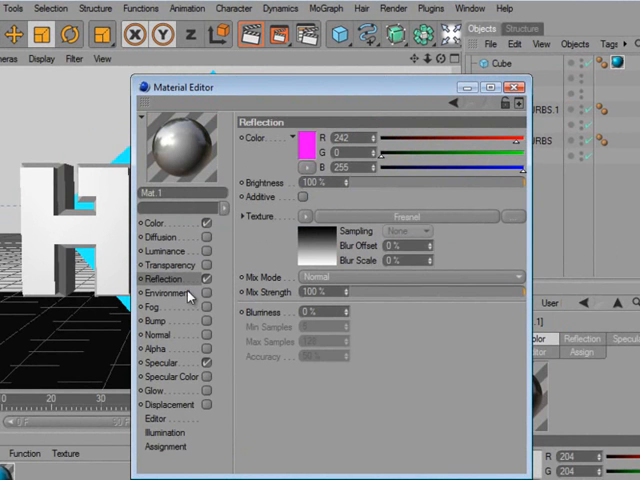
click(302, 145)
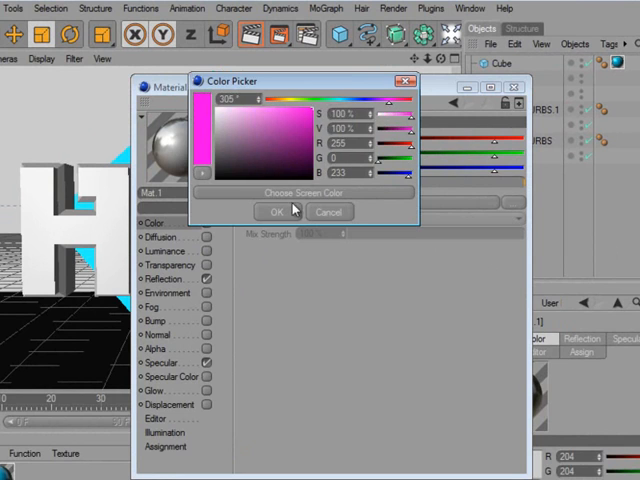
click(279, 211)
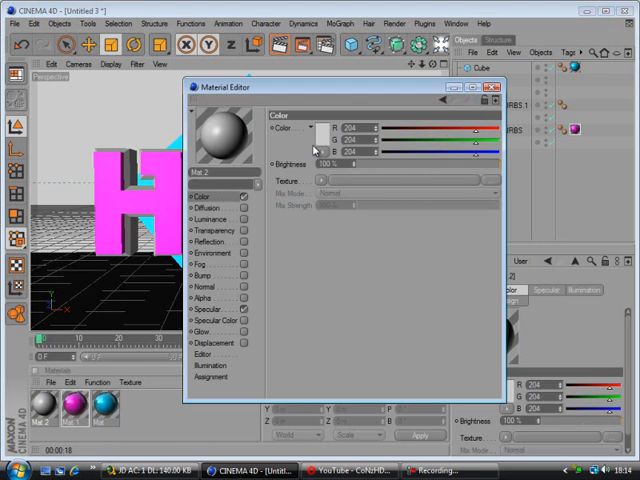
- Create a black material for the back HGD text
click(313, 130)
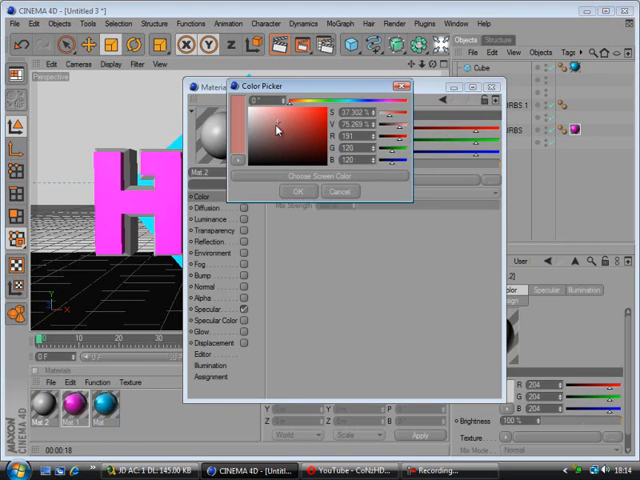
click(296, 190)
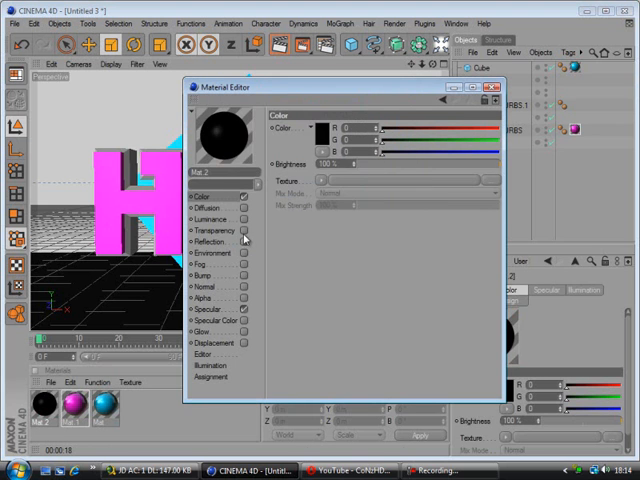
click(206, 241)
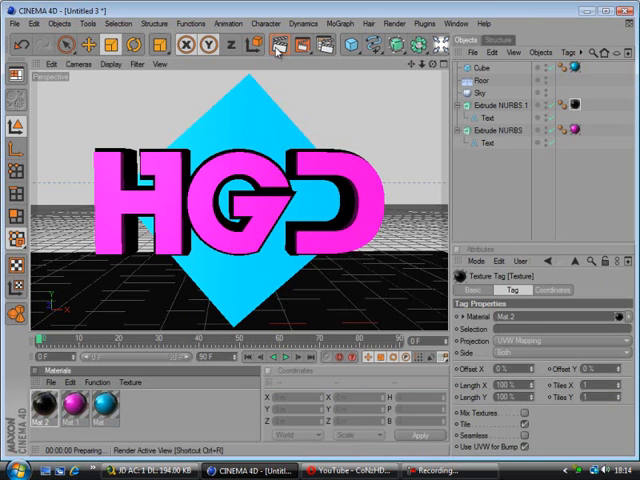
- Render the active view to preview the coloured HGD scene
click(276, 44)
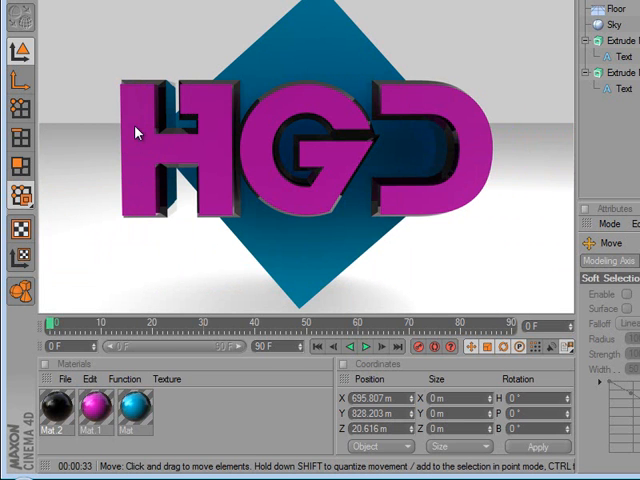
mouse_move(175, 115)
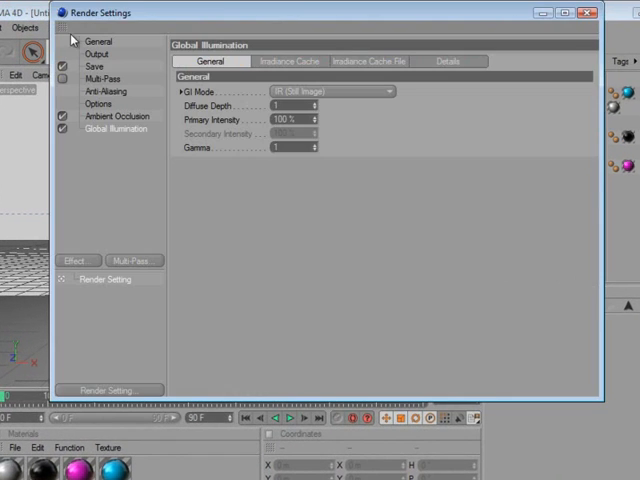
click(97, 53)
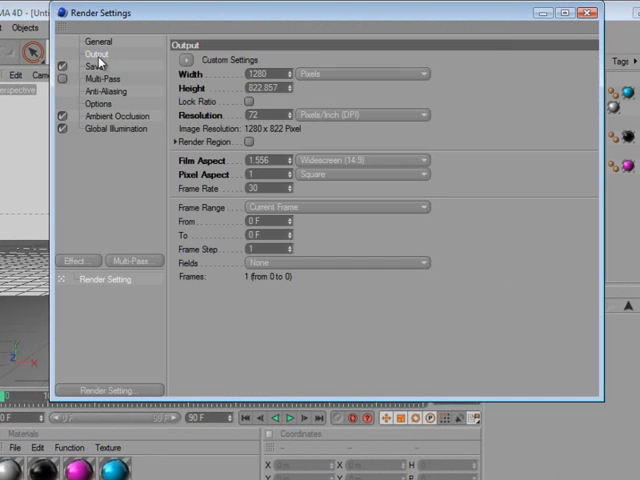
mouse_move(364, 173)
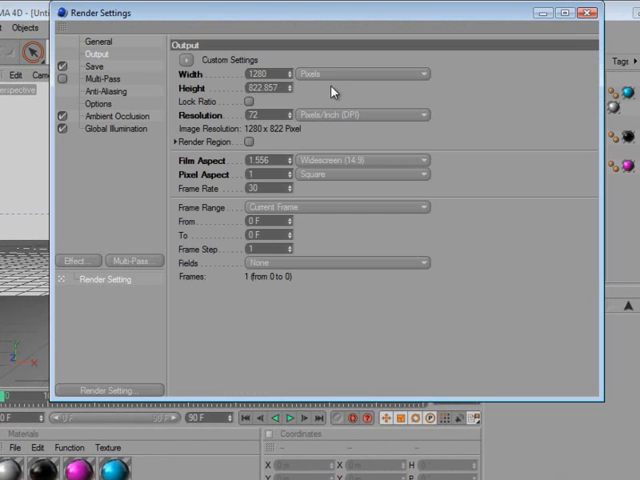
click(97, 65)
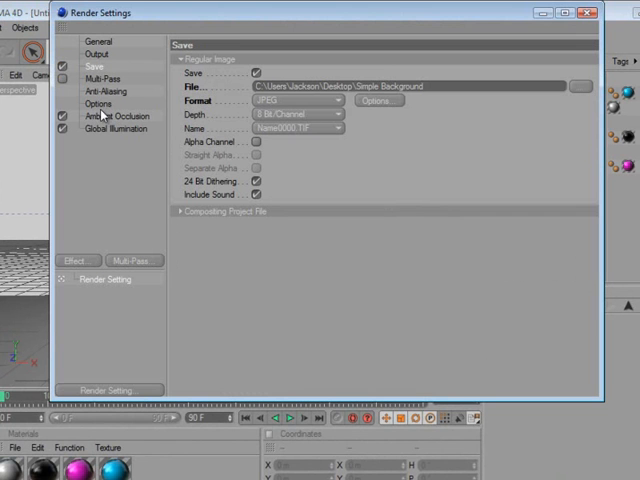
click(113, 118)
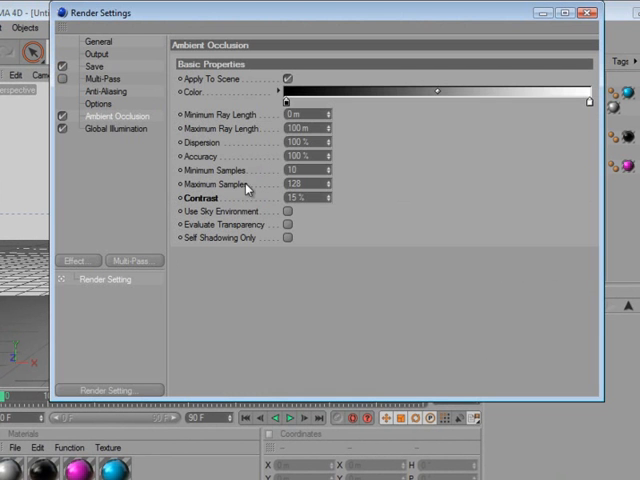
click(112, 128)
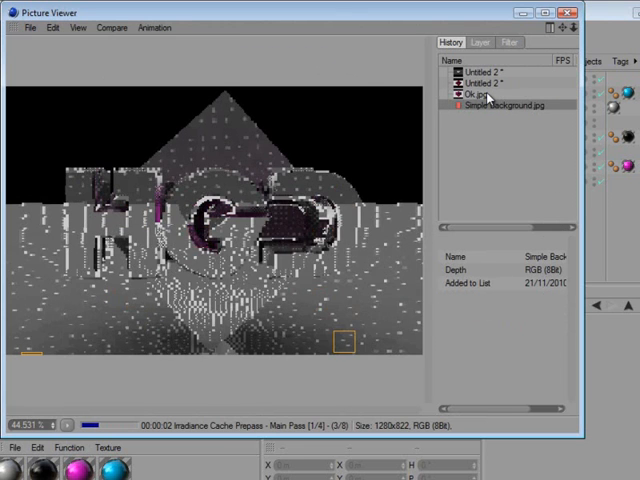
- View the earlier Ok.jpg and Untitled 2 renders, then return to Simple Background.jpg
click(473, 93)
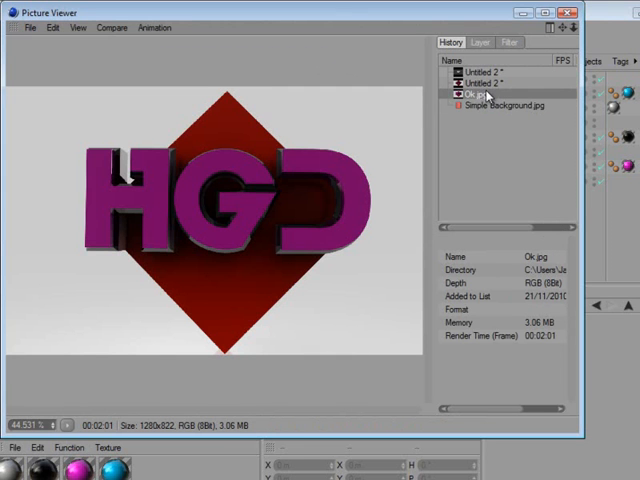
click(483, 71)
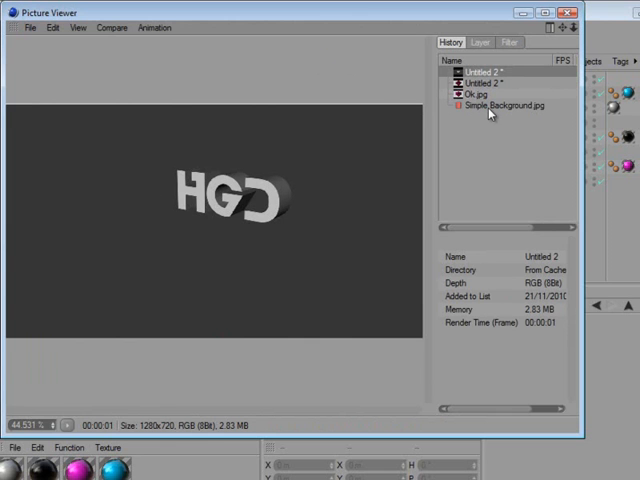
click(504, 105)
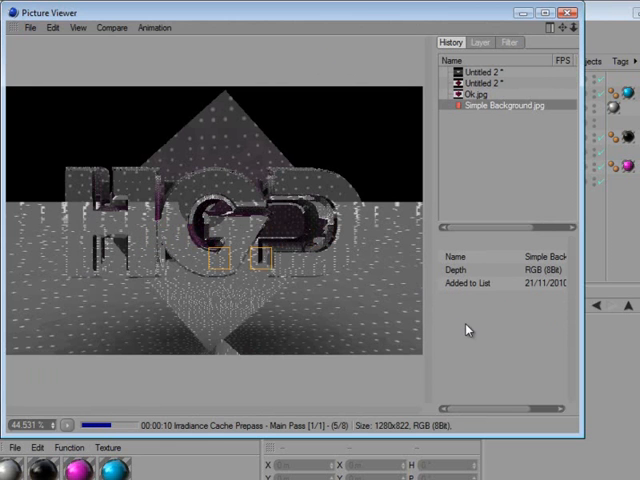